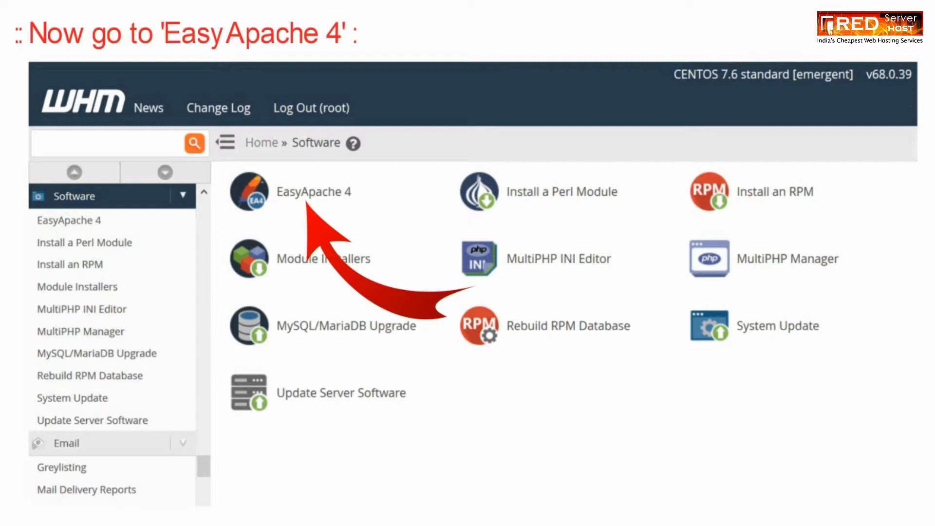
# Step: Go to the EasyApache 4 page from WHM's Software section
pyautogui.click(249, 191)
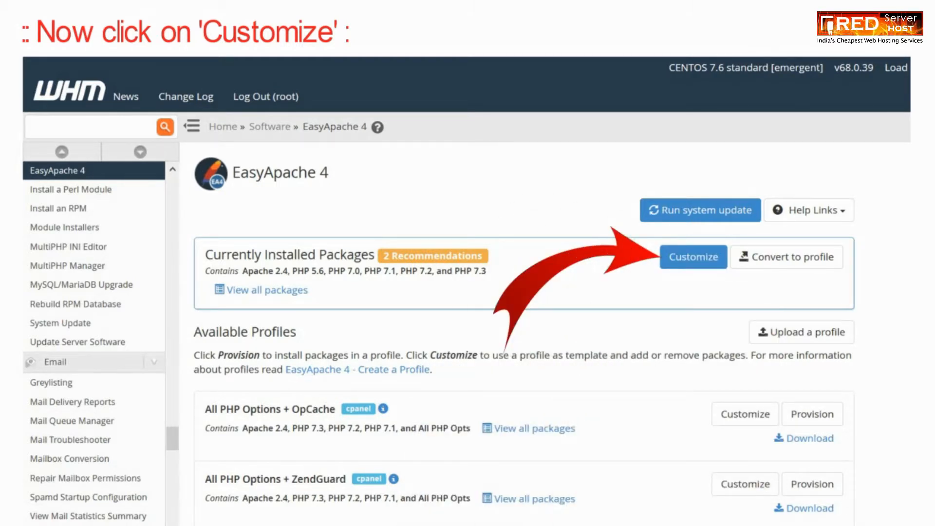
# Step: Customize the Currently Installed Packages set to reach its PHP extensions
pyautogui.click(692, 257)
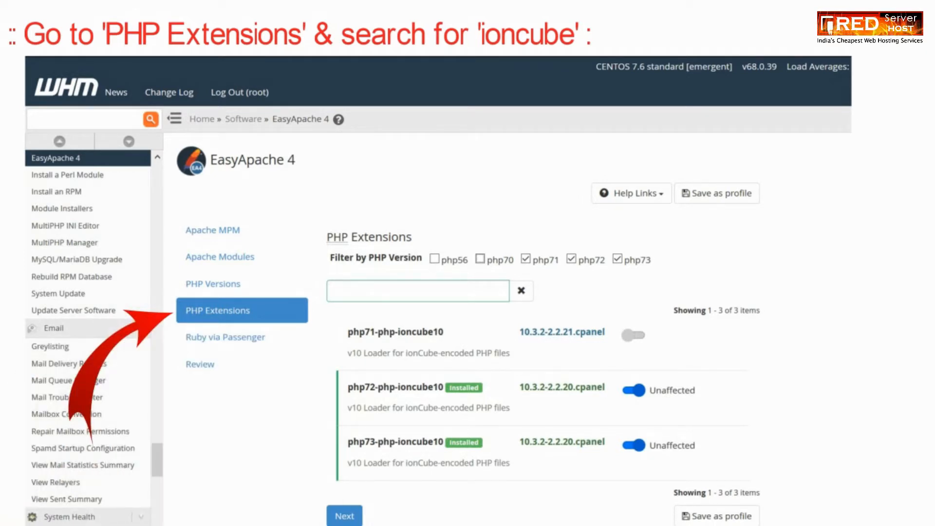
# Step: Filter extensions to 'ioncube', enable the php71 ionCube10 loader, and review the provisioning list
pyautogui.write('ioncube')
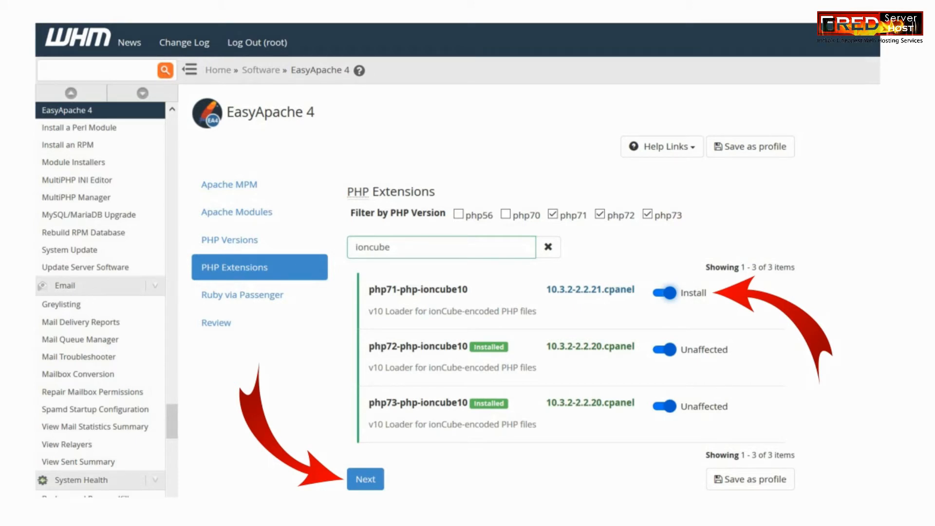
pyautogui.click(364, 478)
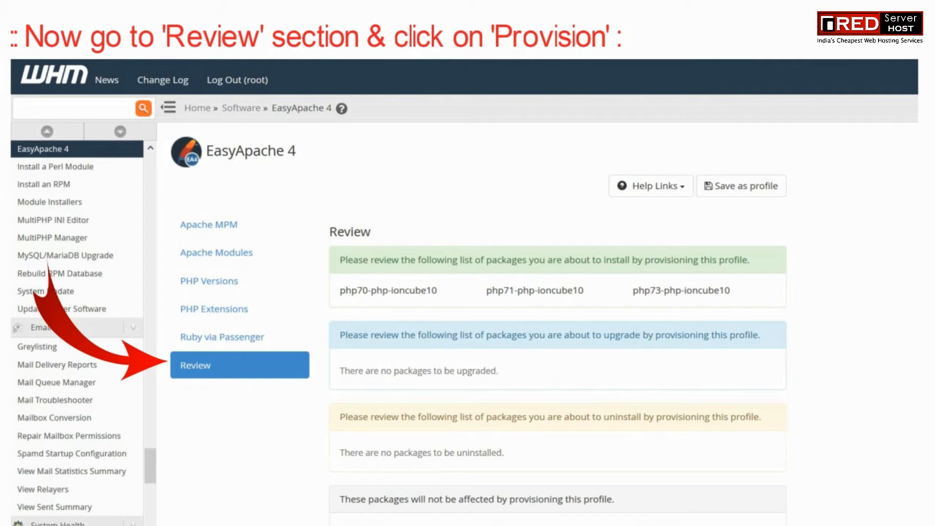
pyautogui.scroll(-3)
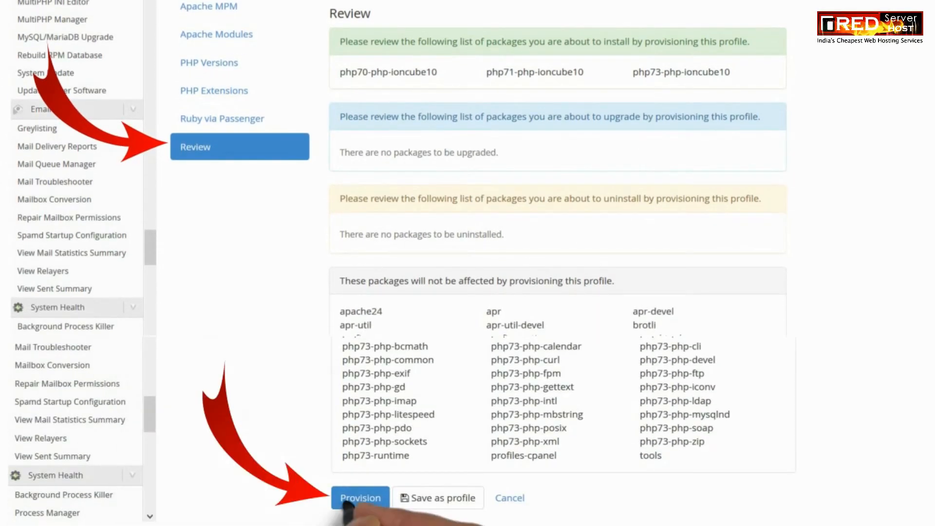